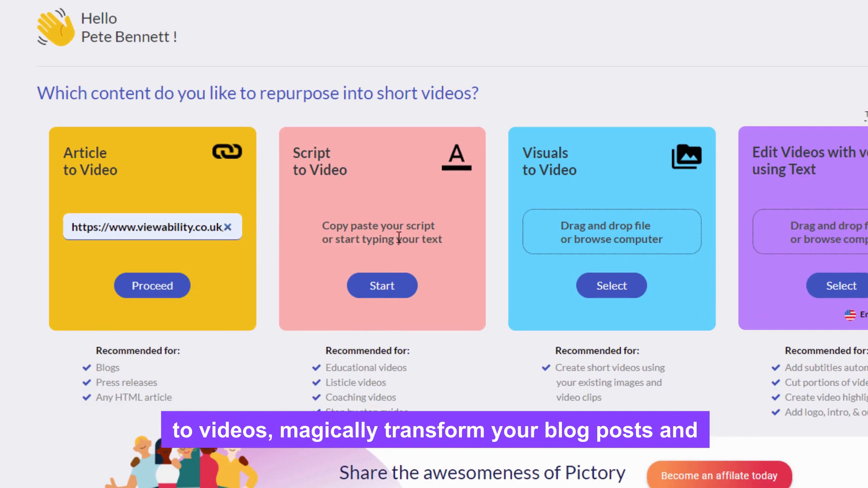
Start a Script to Video project and submit the pasted two-paragraph marketing script.
{"action": "left_click", "coordinate": [382, 286]}
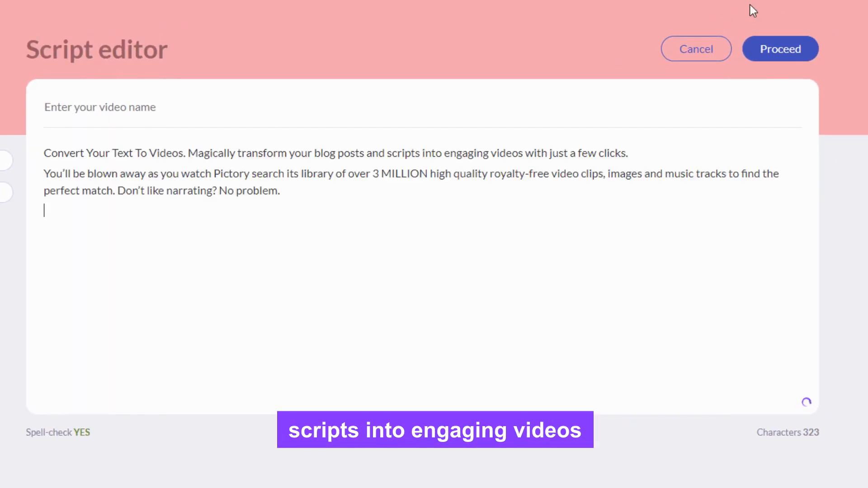
{"action": "left_click", "coordinate": [779, 49]}
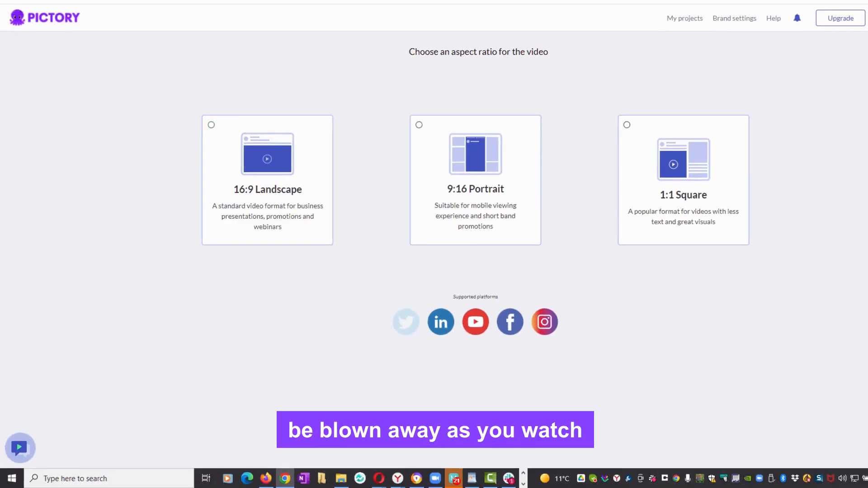
Choose the aspect ratio, preview the two-scene storyboard, then return to the home page.
{"action": "left_click", "coordinate": [267, 154]}
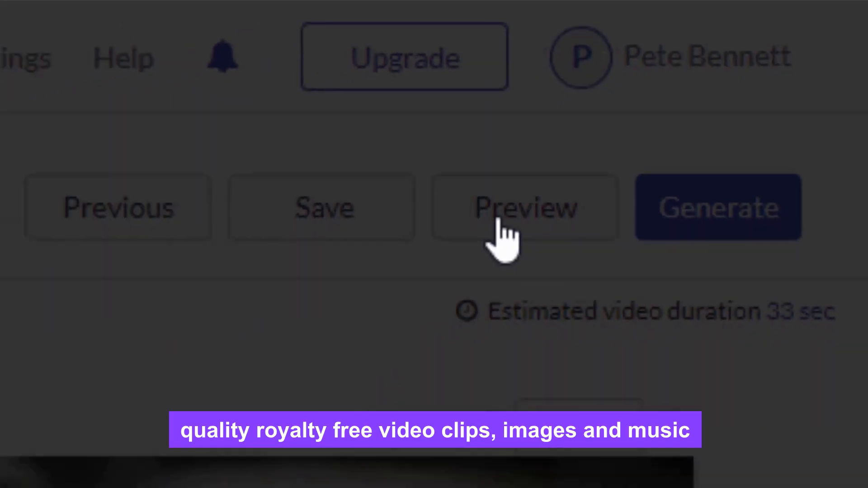
{"action": "left_click", "coordinate": [524, 208]}
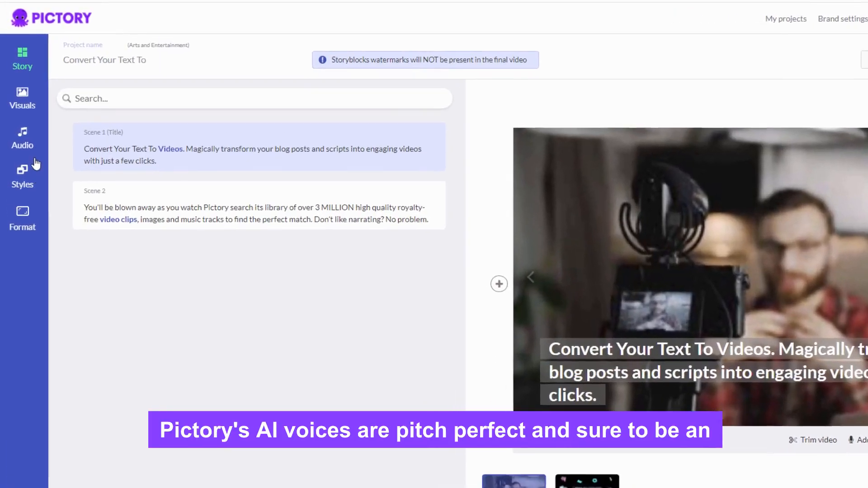
{"action": "left_click", "coordinate": [22, 138]}
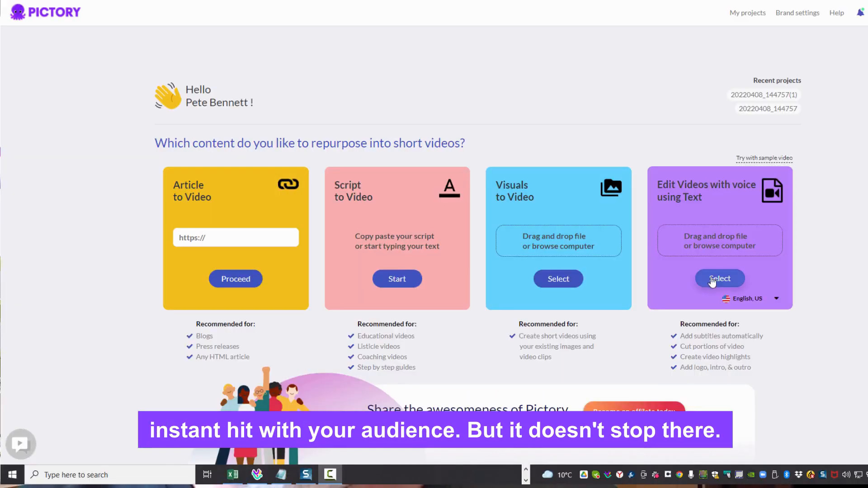
{"action": "left_click", "coordinate": [720, 279]}
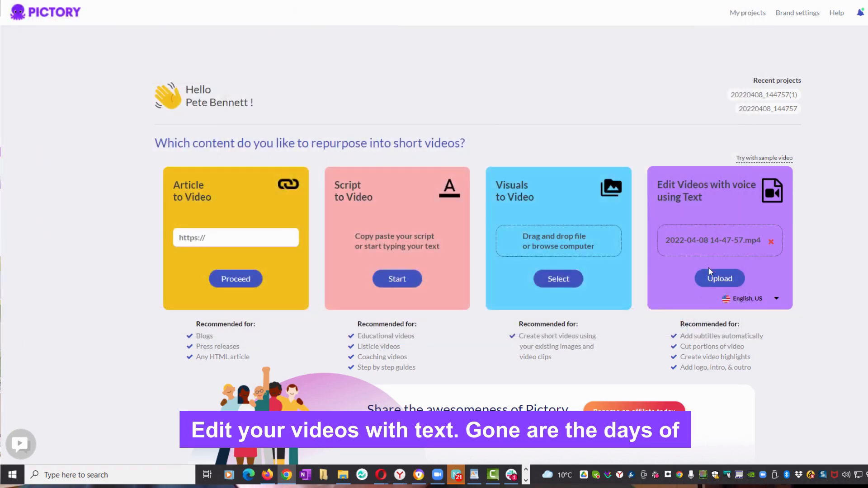
{"action": "left_click", "coordinate": [719, 278]}
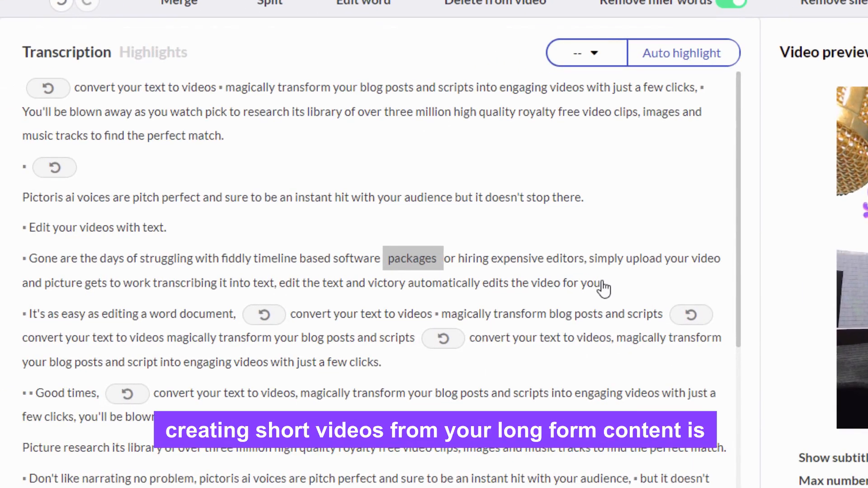
Select the fiddly-timeline passage in the transcript, review its edit options, and generate the video.
{"action": "left_click_drag", "start_coordinate": [91, 259], "coordinate": [603, 283]}
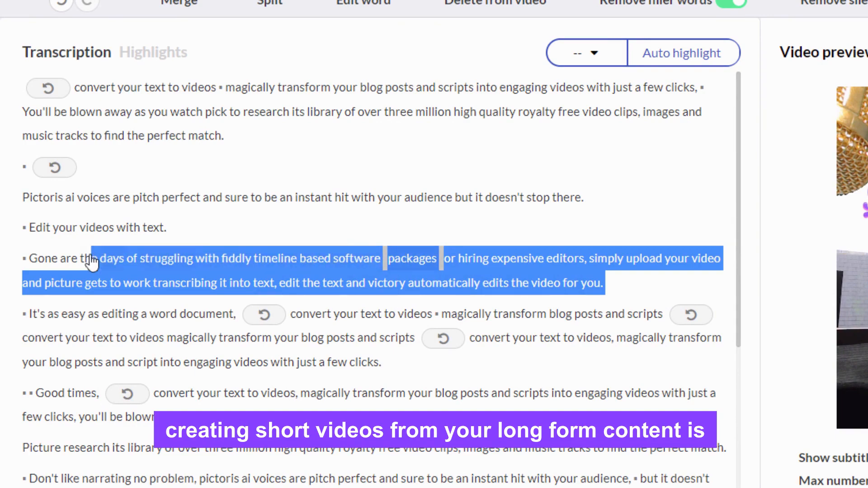
{"action": "right_click", "coordinate": [89, 259]}
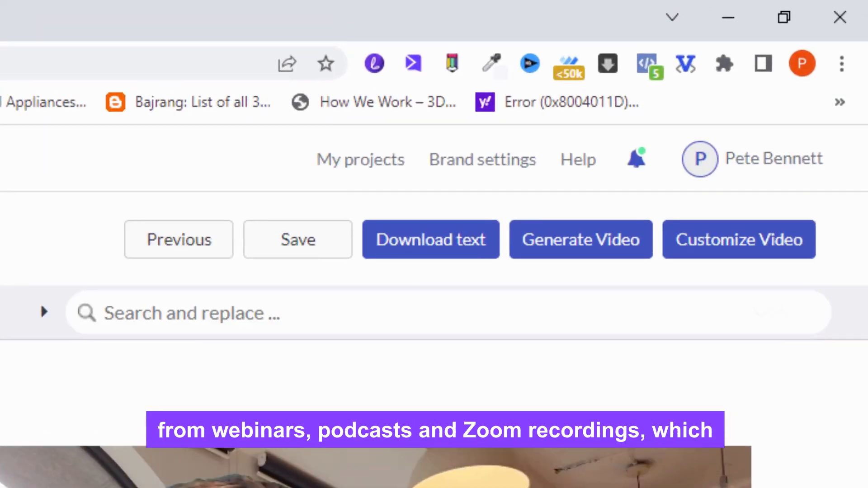
{"action": "left_click", "coordinate": [580, 239]}
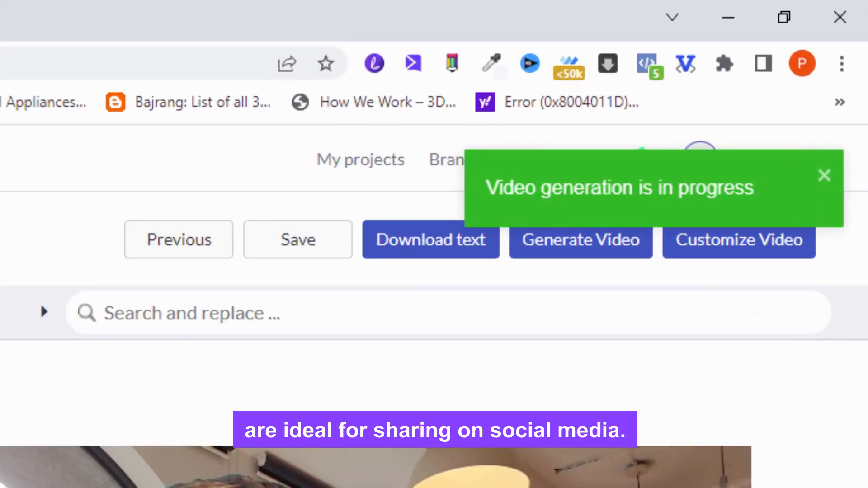